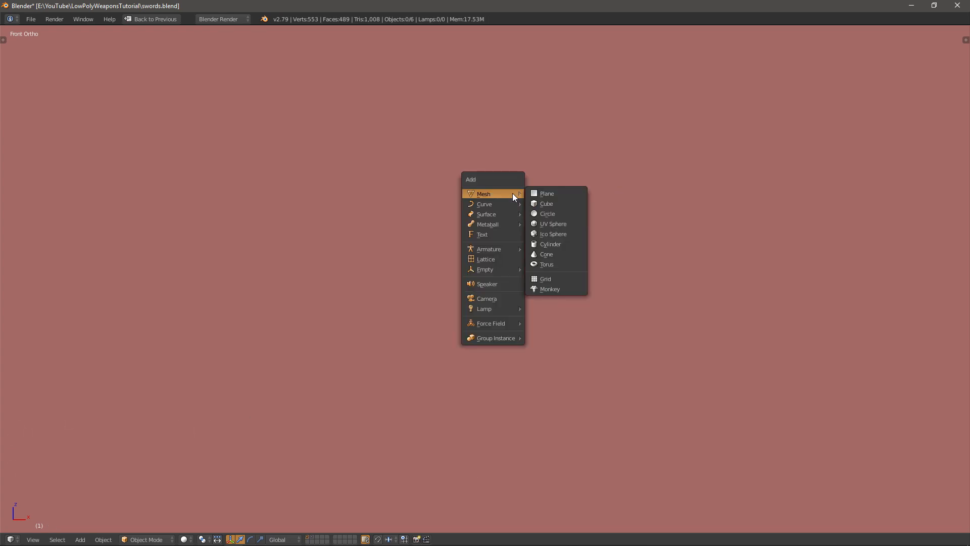
Add a cylinder mesh with 8 vertices to start the grip
{"action": "left_click", "coordinate": [550, 244]}
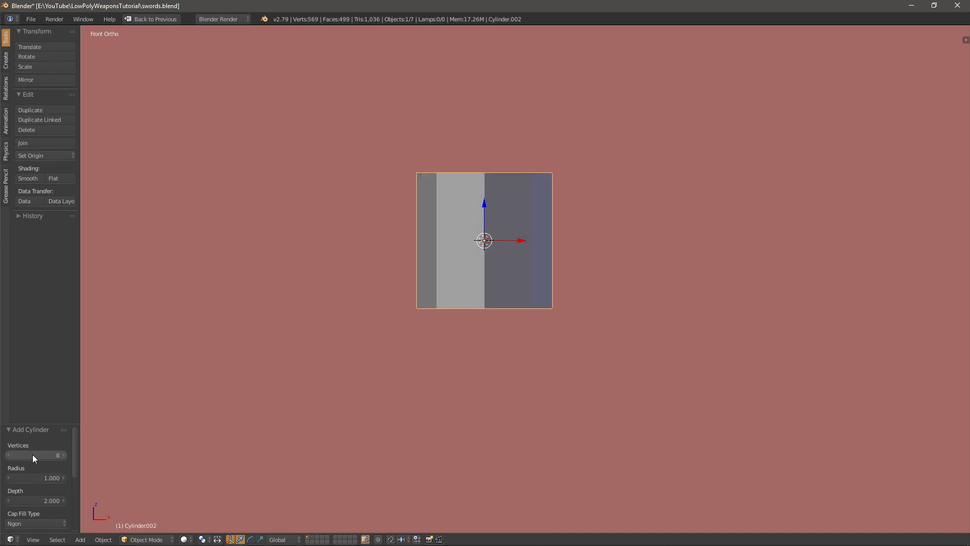
{"action": "mouse_move", "coordinate": [595, 228]}
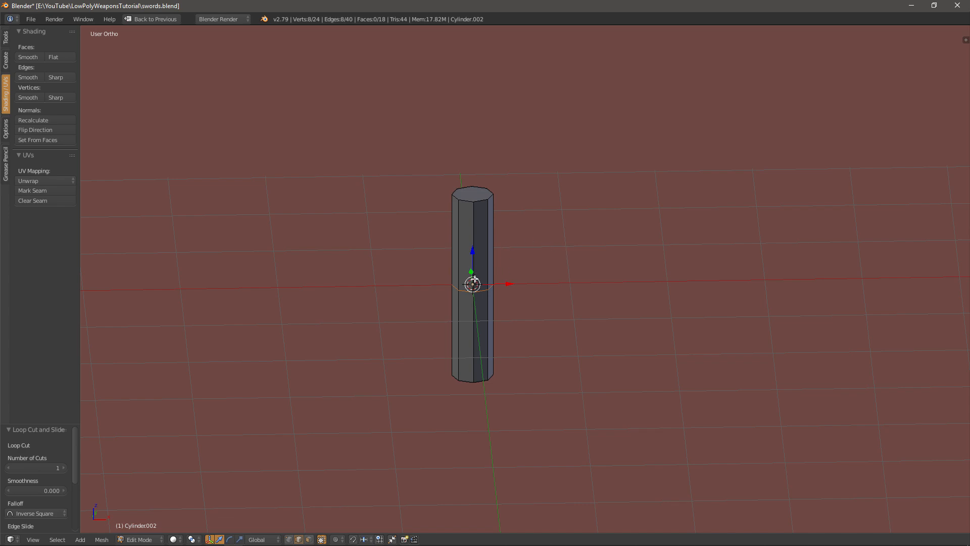
{"action": "mouse_move", "coordinate": [567, 277]}
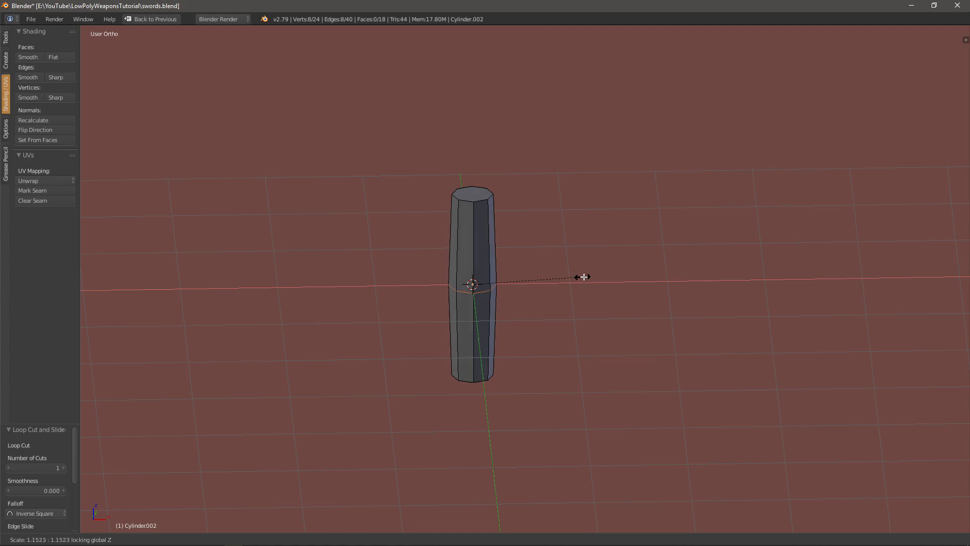
Confirm the grip scaling and extrude the top face upward into a narrower blade
{"action": "key", "text": "Tab"}
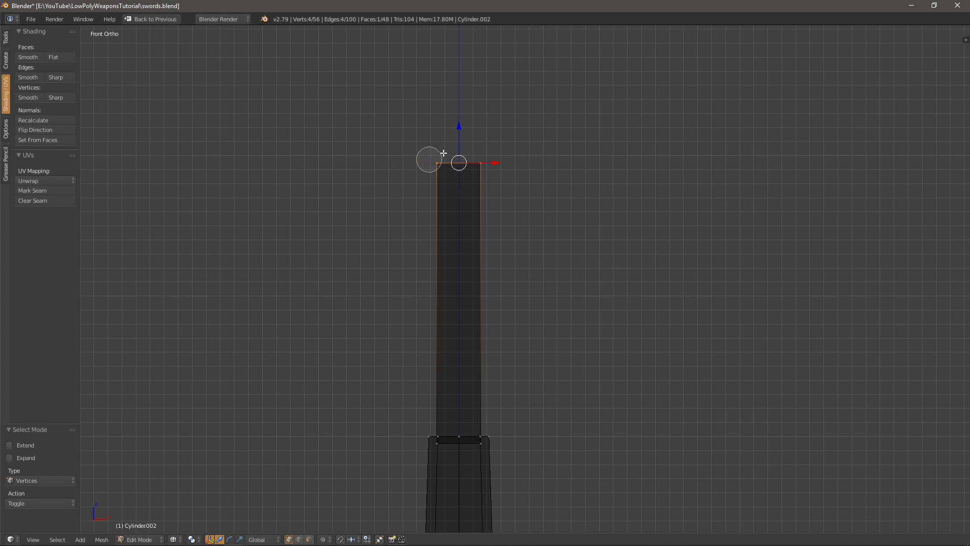
Raise the top vertices along Z and scale them in to taper the blade tip
{"action": "scroll", "scroll_direction": "down", "scroll_amount": 3}
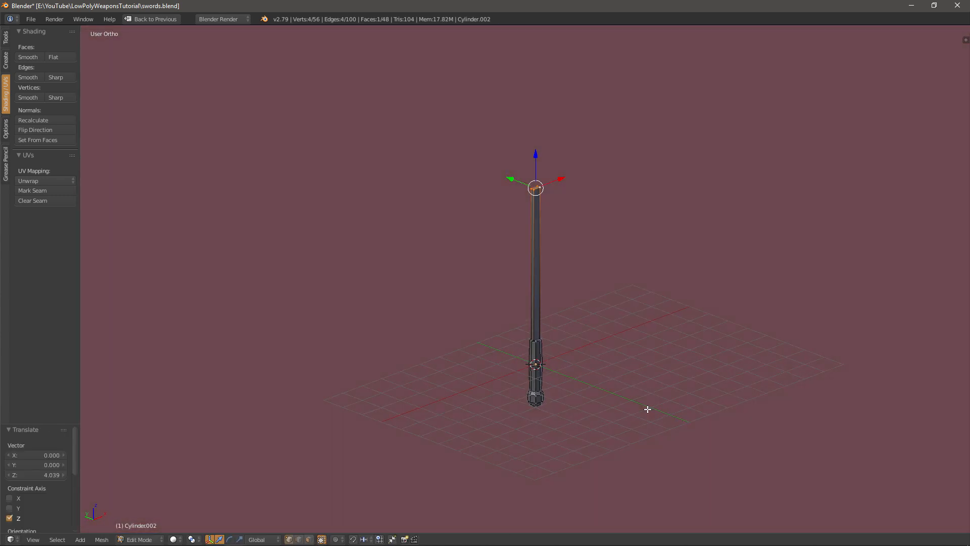
{"action": "key", "text": "KP_1"}
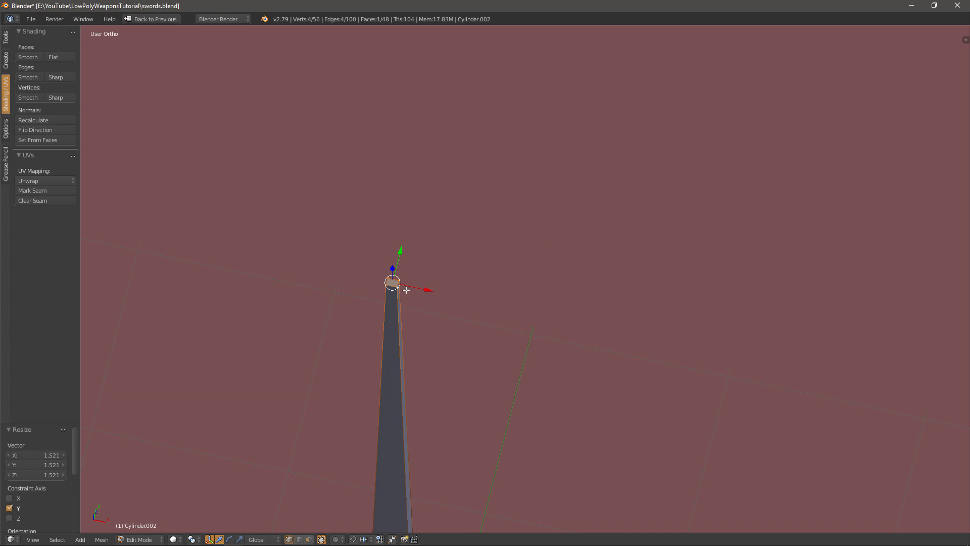
{"action": "mouse_move", "coordinate": [604, 154]}
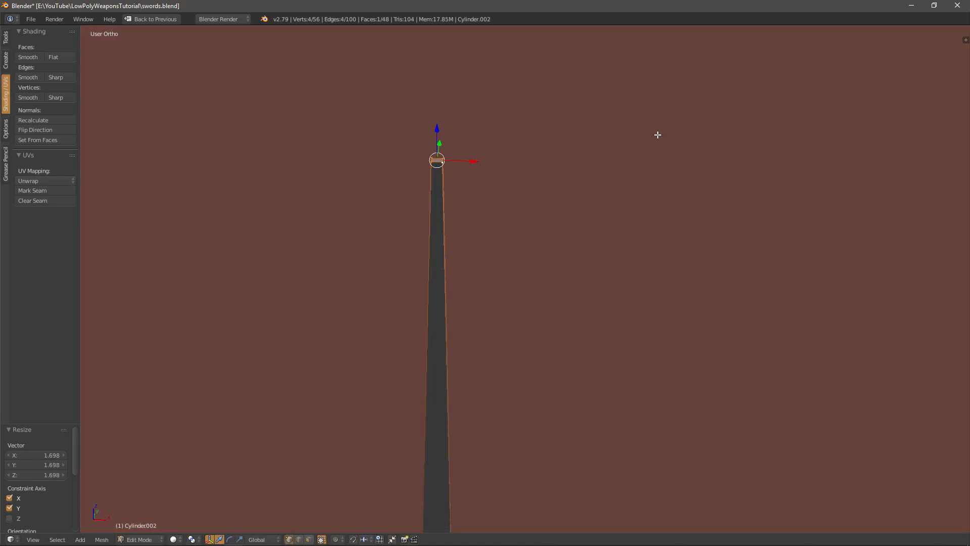
{"action": "key", "text": "KP_1"}
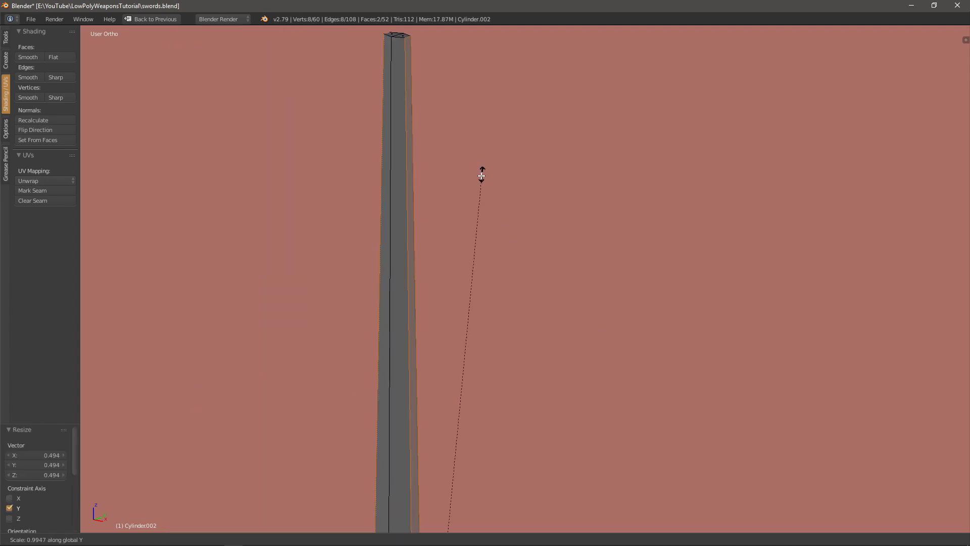
Scale the tip along Y into a flat point, then orbit to inspect the sword
{"action": "key", "text": "Tab"}
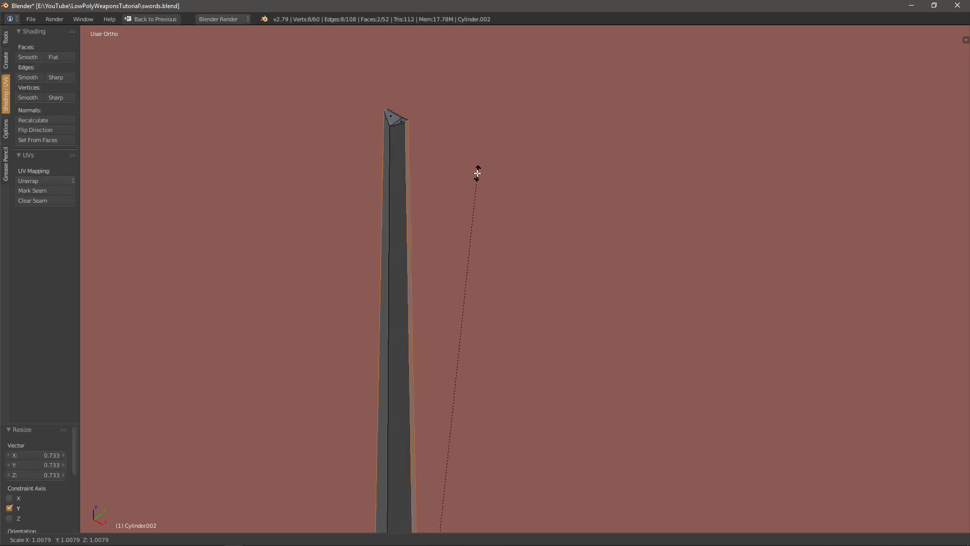
{"action": "key", "text": "Tab"}
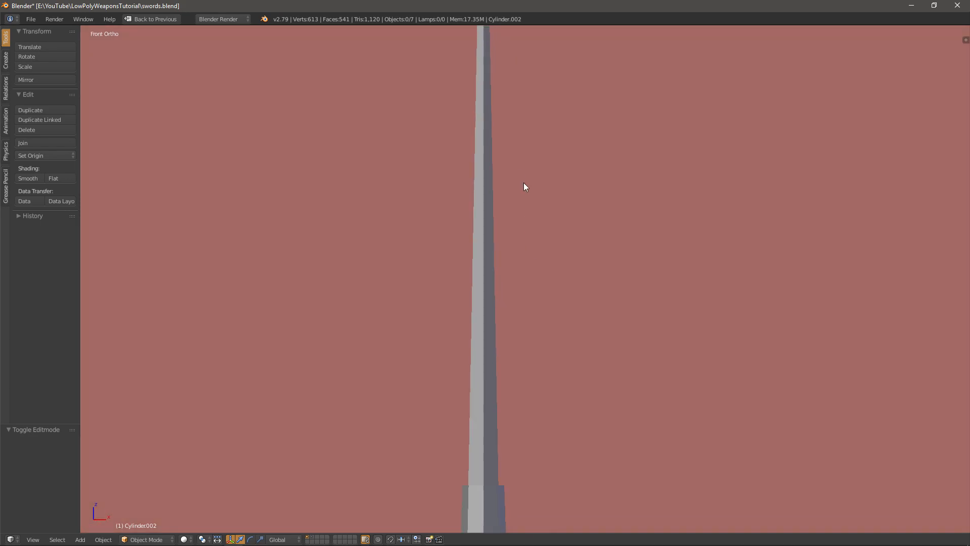
{"action": "left_click_drag", "start_coordinate": [524, 187], "coordinate": [630, 301]}
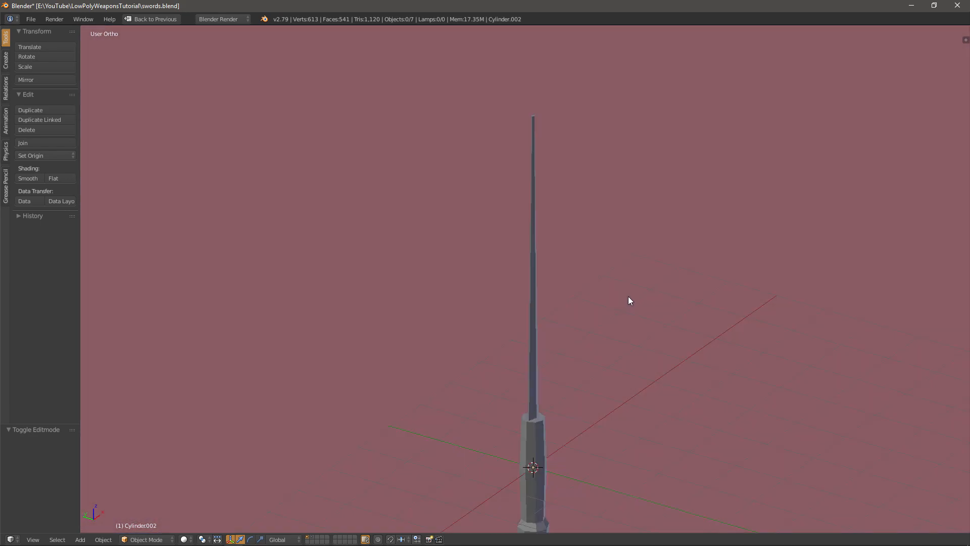
{"action": "key", "text": "KP_1"}
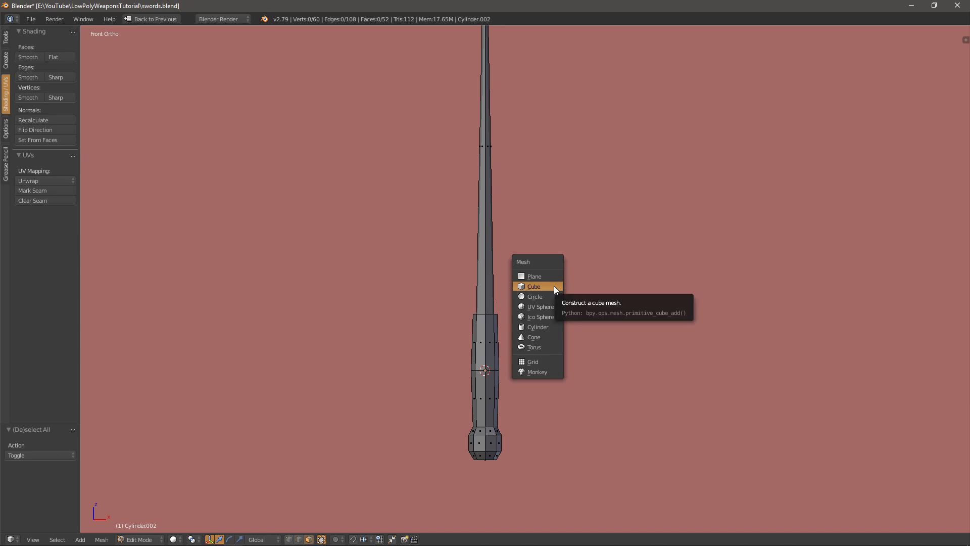
Add a low-vertex cone at the blade base and pull its peak down
{"action": "left_click", "coordinate": [535, 337]}
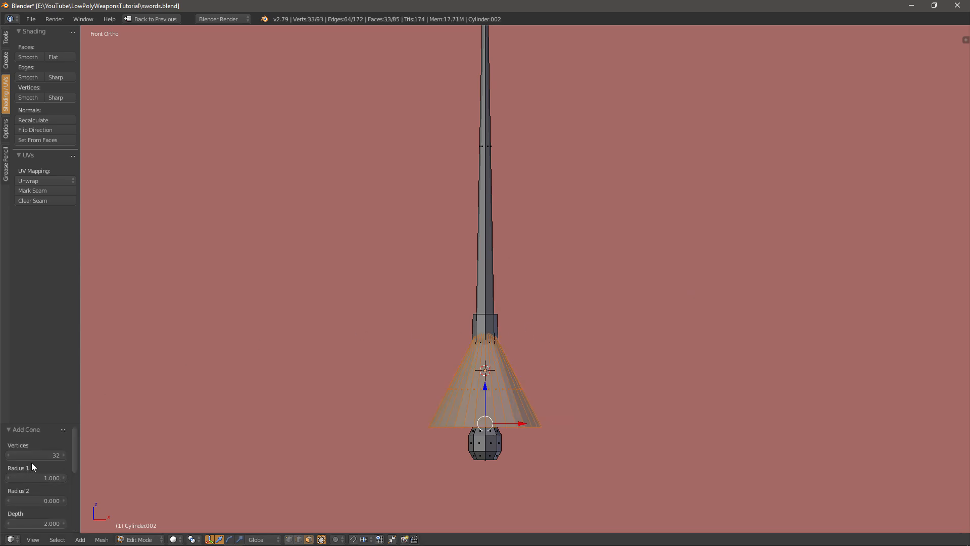
{"action": "left_click", "coordinate": [35, 455]}
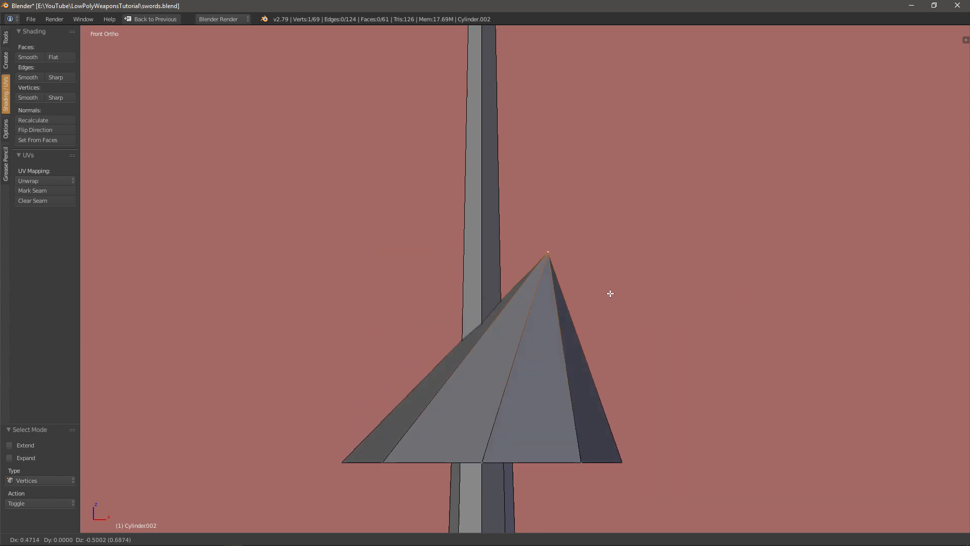
{"action": "left_click_drag", "start_coordinate": [547, 251], "coordinate": [472, 209]}
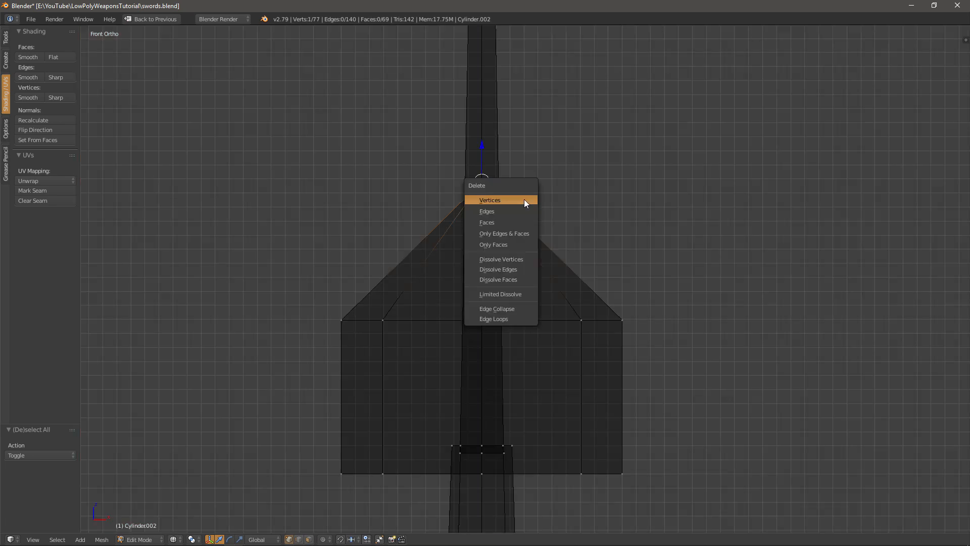
Delete the guard's peak vertex and scale it into a compact bell
{"action": "left_click", "coordinate": [490, 200]}
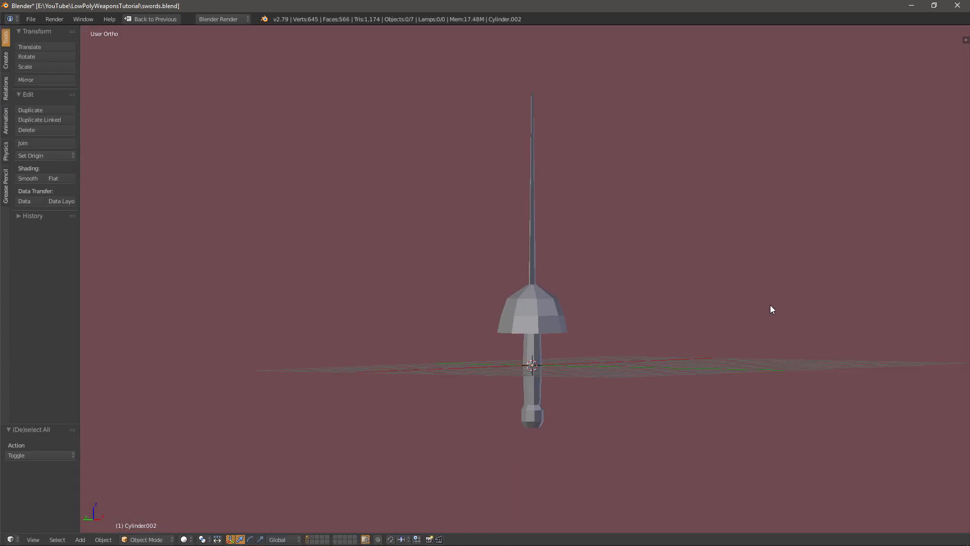
In front view, extrude the guard's rim faces inward to hollow it
{"action": "key", "text": "KP_1"}
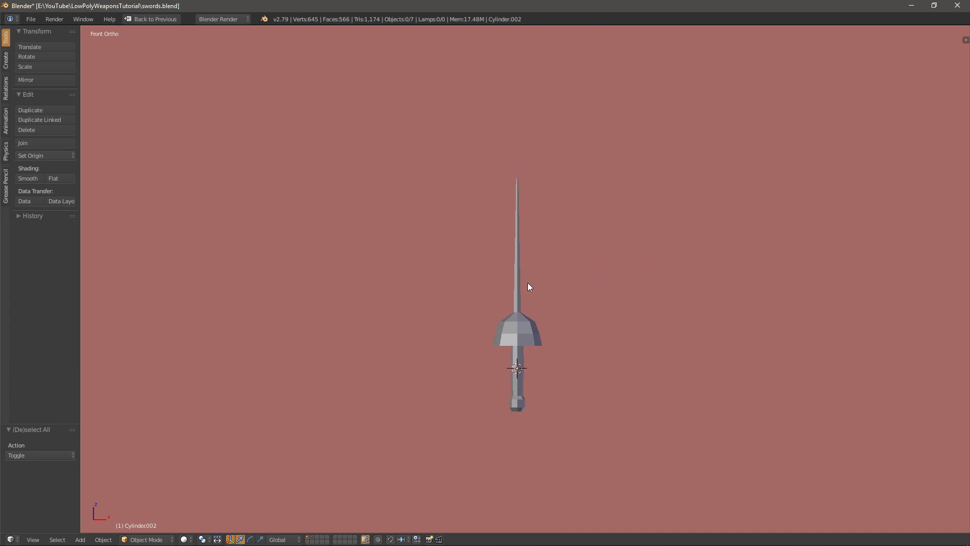
{"action": "key", "text": "Tab"}
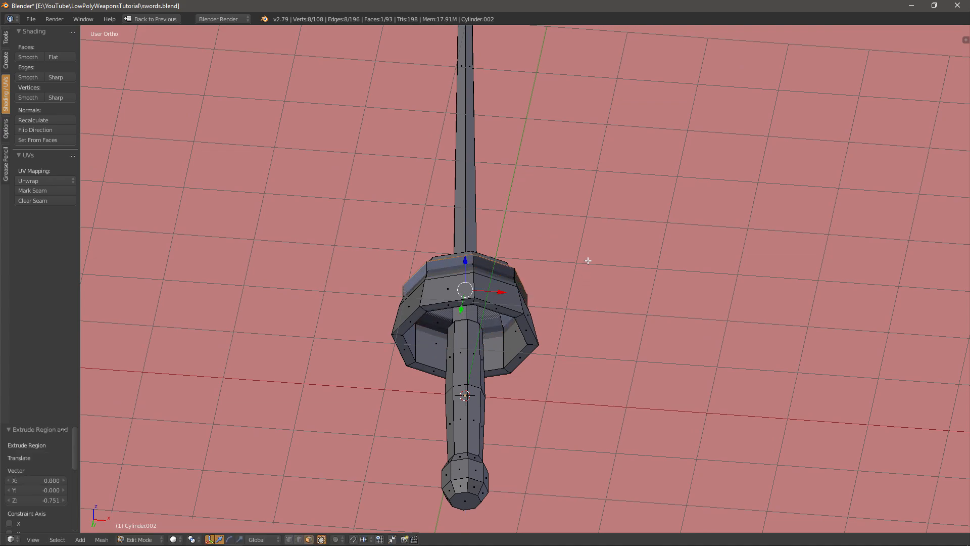
{"action": "key", "text": "Tab"}
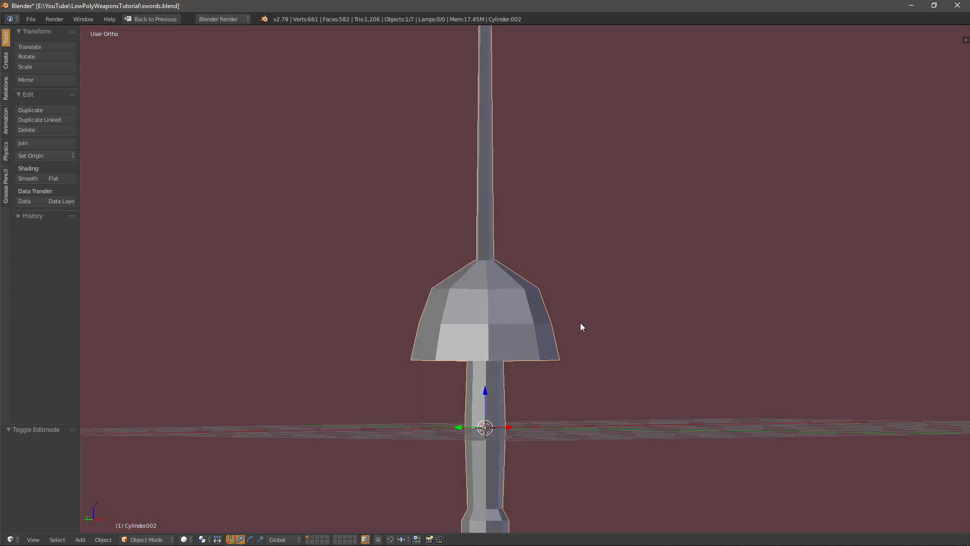
Extrude the guard's rim faces outward and add a sliding loop cut
{"action": "key", "text": "Tab"}
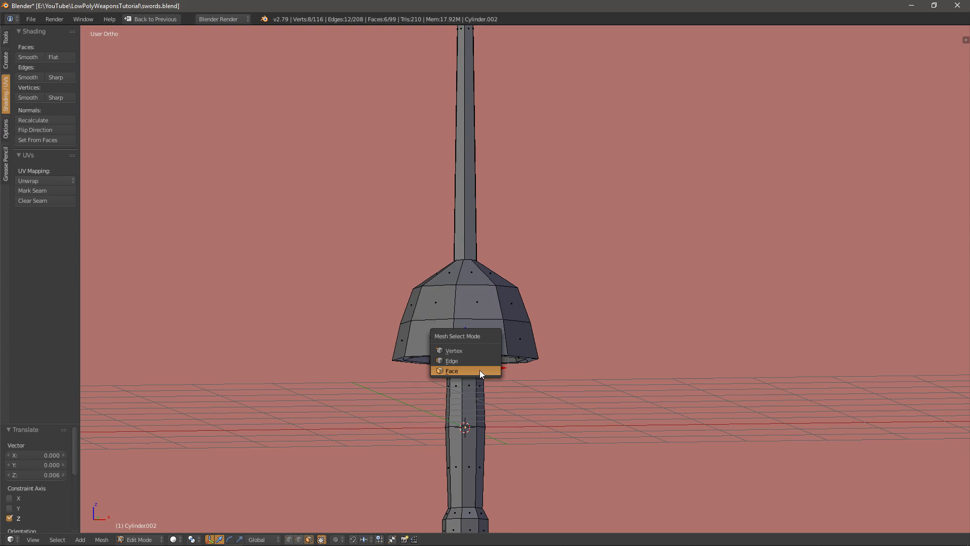
{"action": "left_click", "coordinate": [451, 370]}
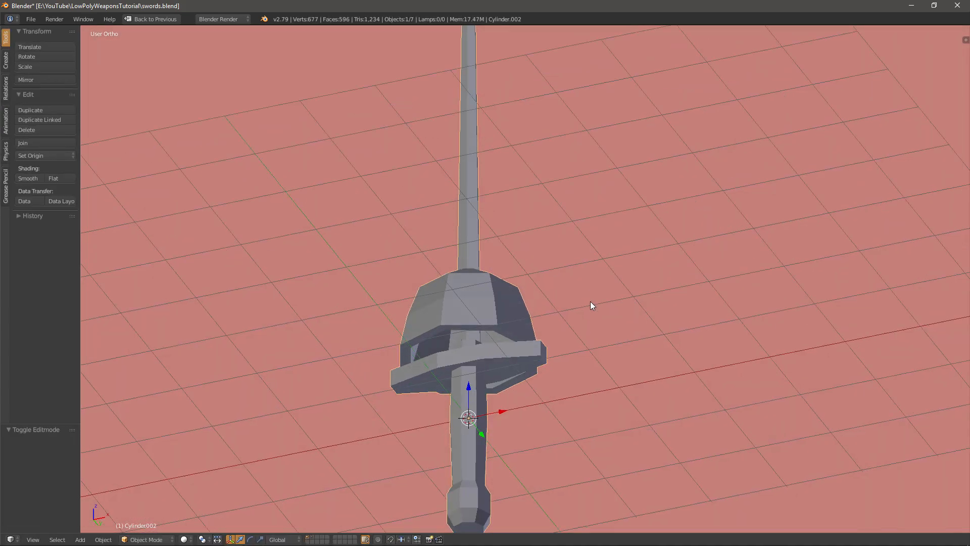
{"action": "key", "text": "Tab"}
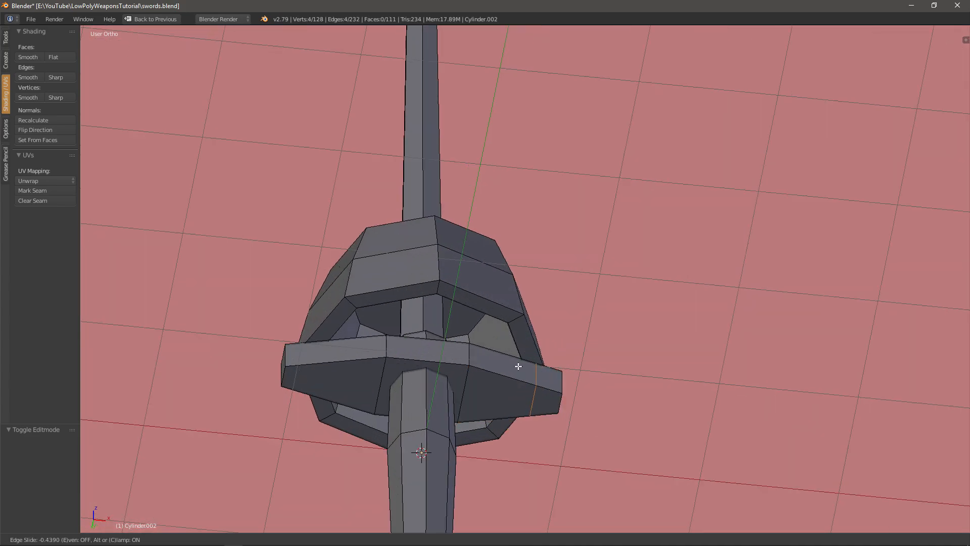
{"action": "key", "text": "KP_1"}
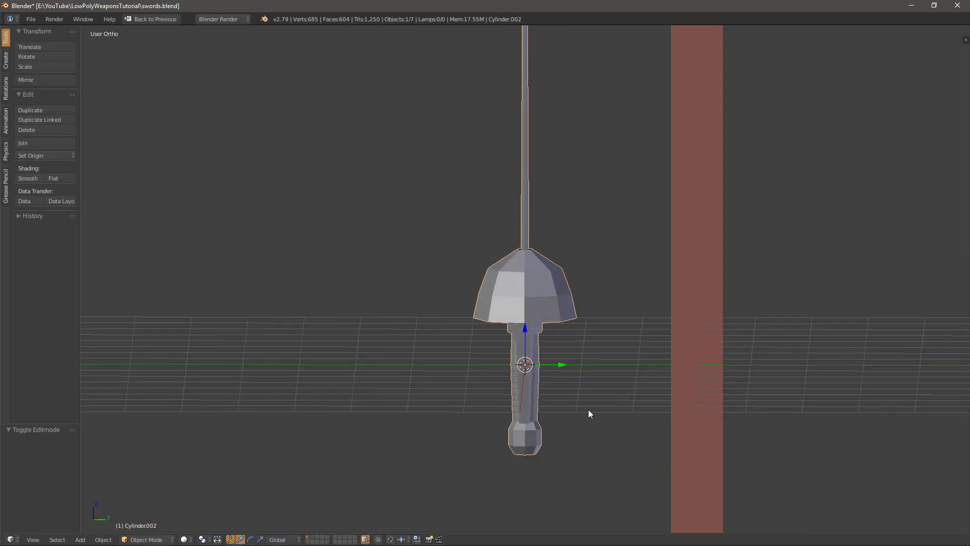
Extrude a rim face downward into a knuckle bow and loop-cut it
{"action": "key", "text": "KP_1"}
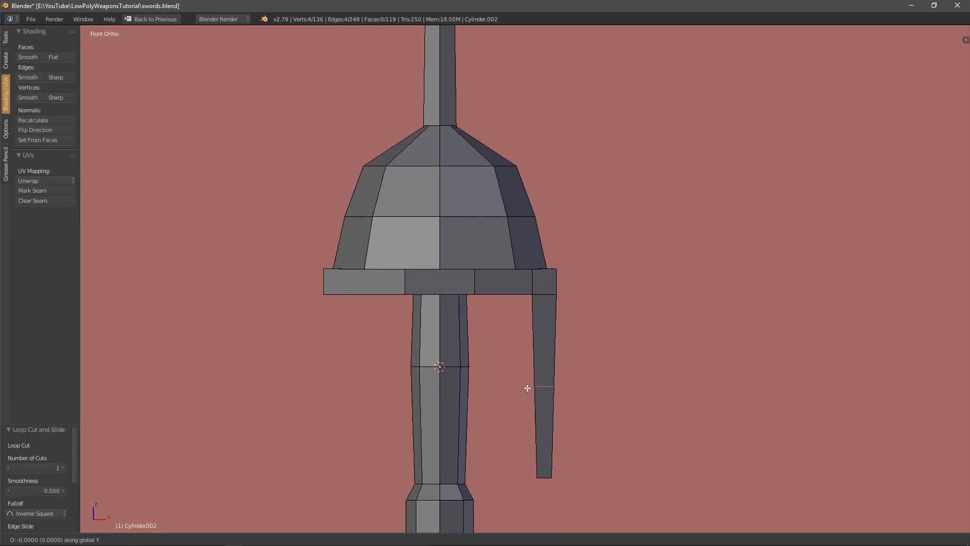
{"action": "key", "text": "Tab"}
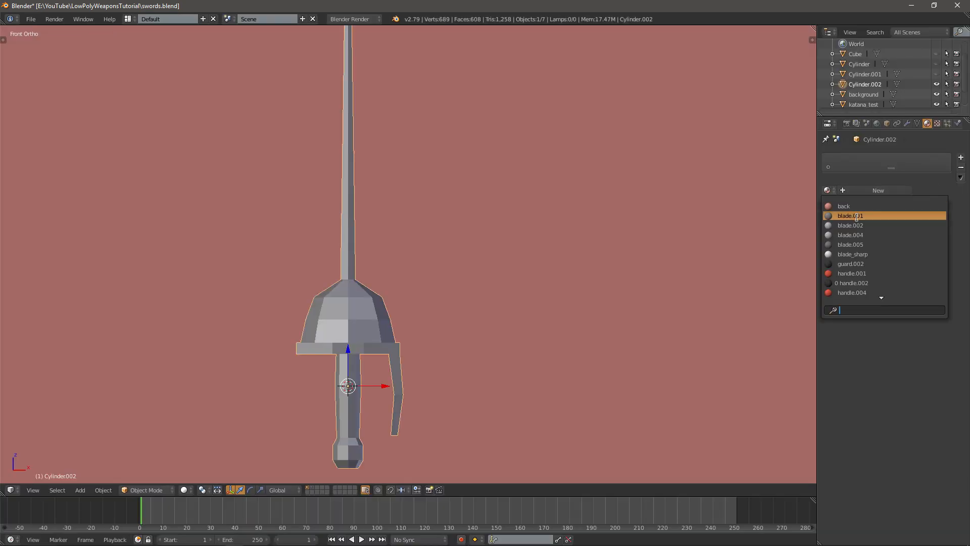
Apply the grey blade material, then assign red handle.001 to the grip faces
{"action": "left_click", "coordinate": [850, 226]}
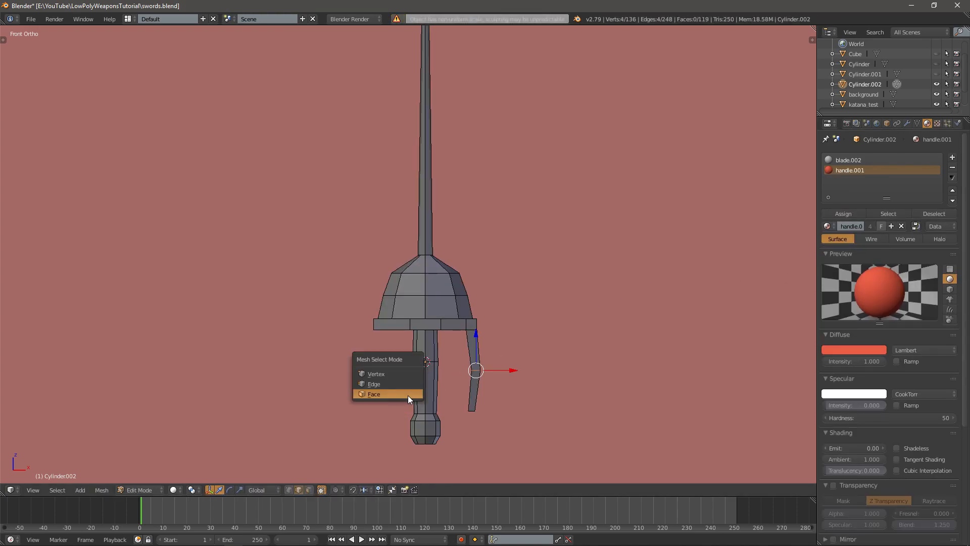
{"action": "left_click", "coordinate": [373, 394]}
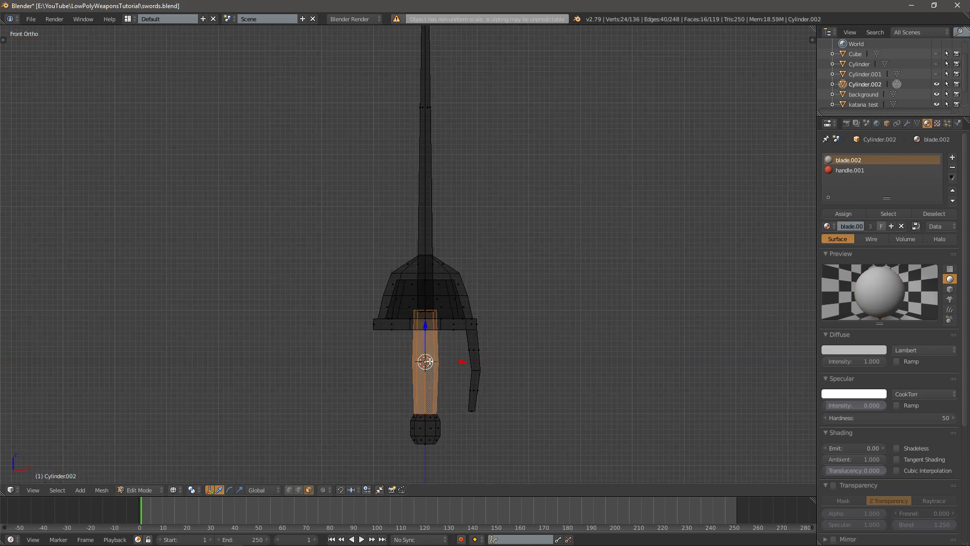
{"action": "left_click", "coordinate": [850, 171]}
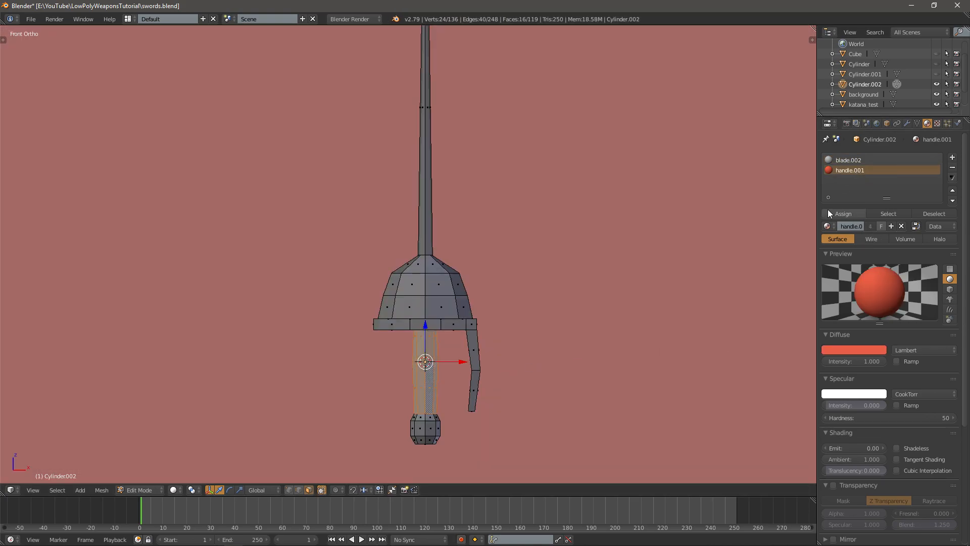